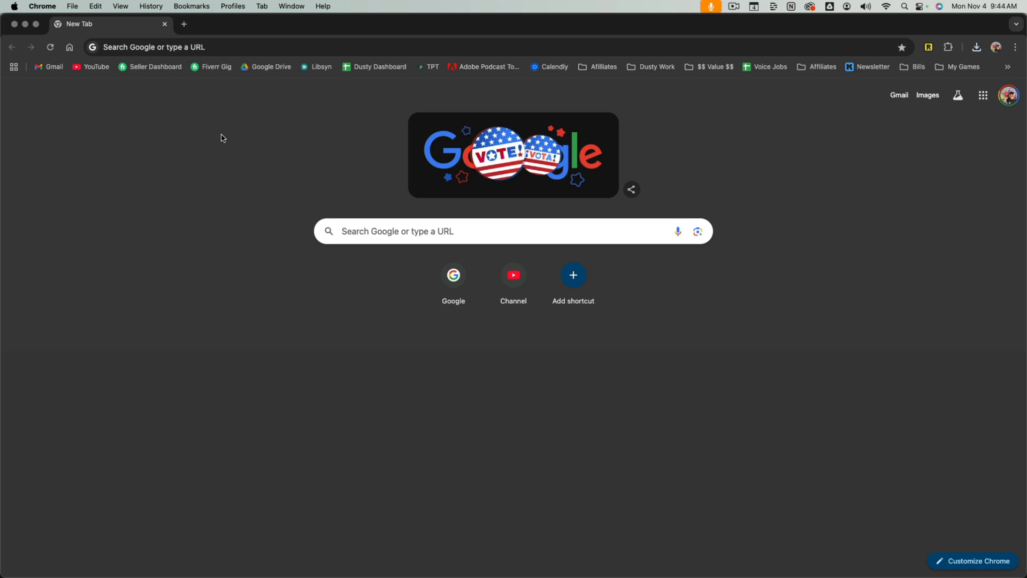
pyautogui.moveTo(198, 130)
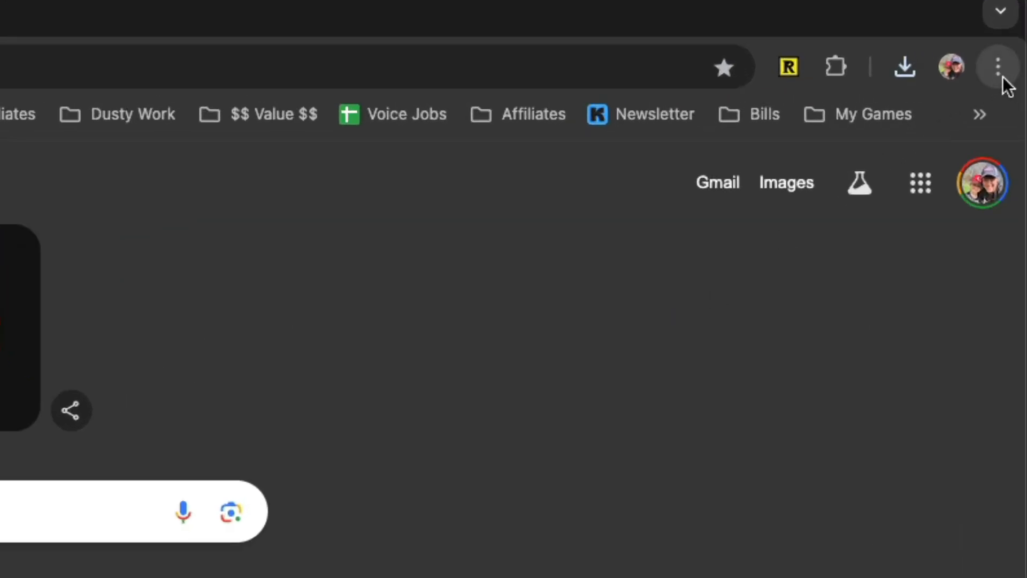
pyautogui.moveTo(998, 66)
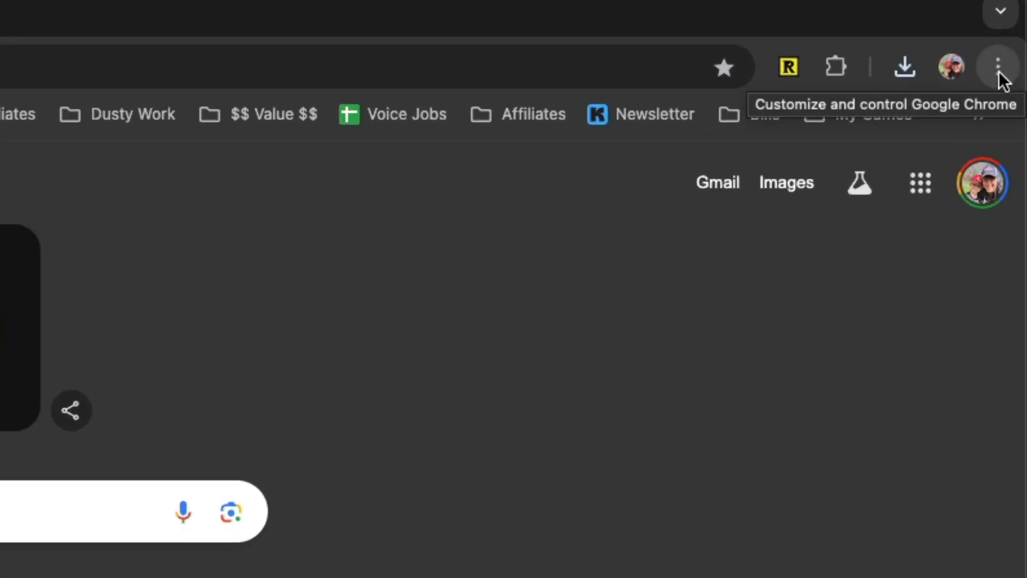
# - Reach Chrome's Settings page via the three-dot menu
pyautogui.click(999, 65)
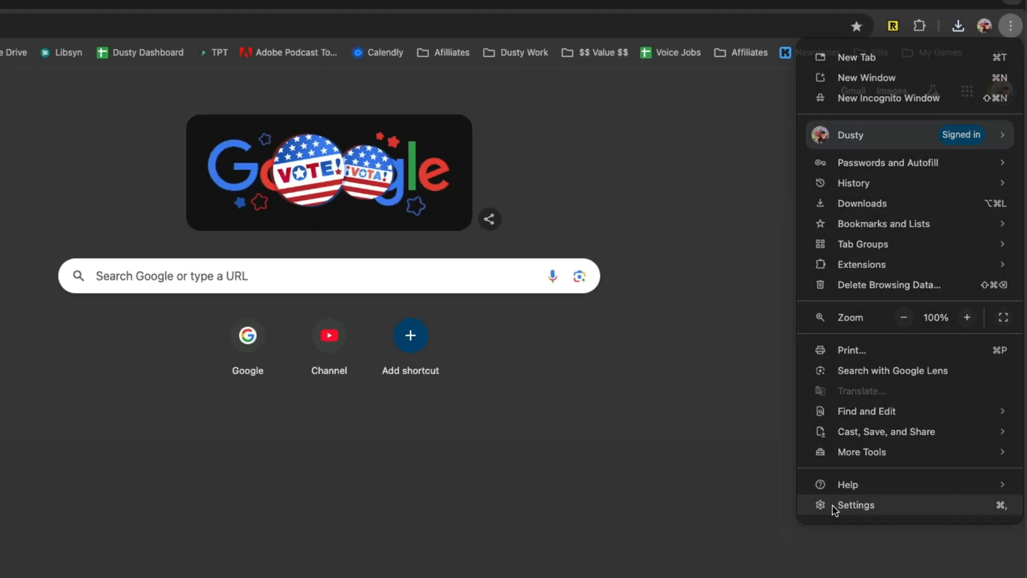
pyautogui.click(855, 504)
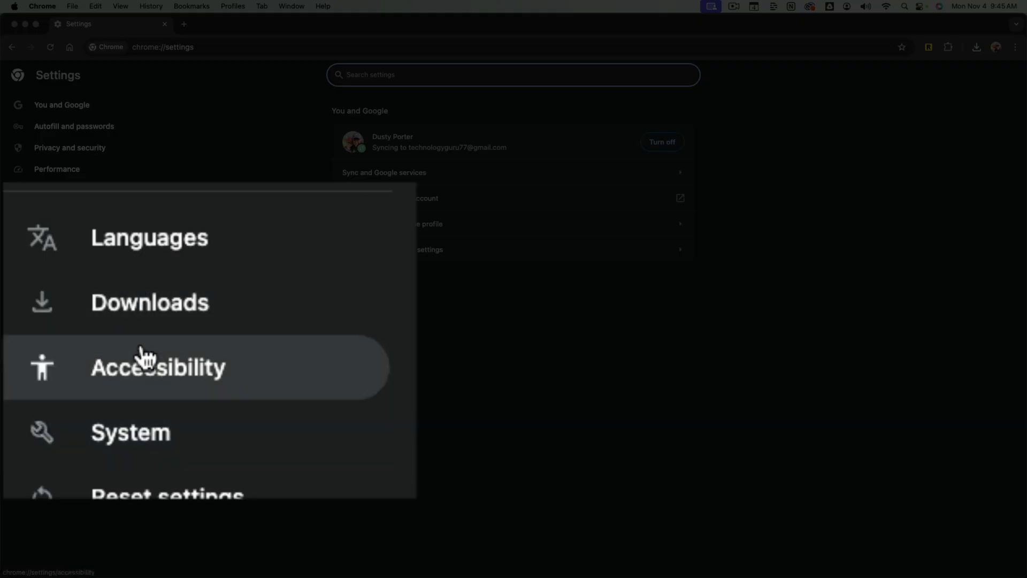
# - In System settings, switch off 'Use graphics acceleration when available'
pyautogui.click(129, 432)
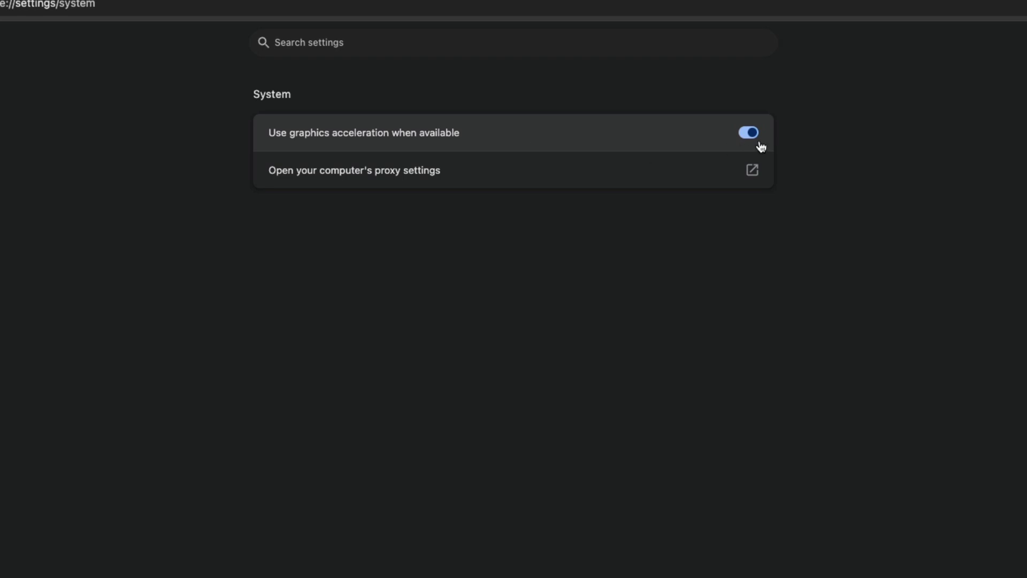
pyautogui.click(747, 133)
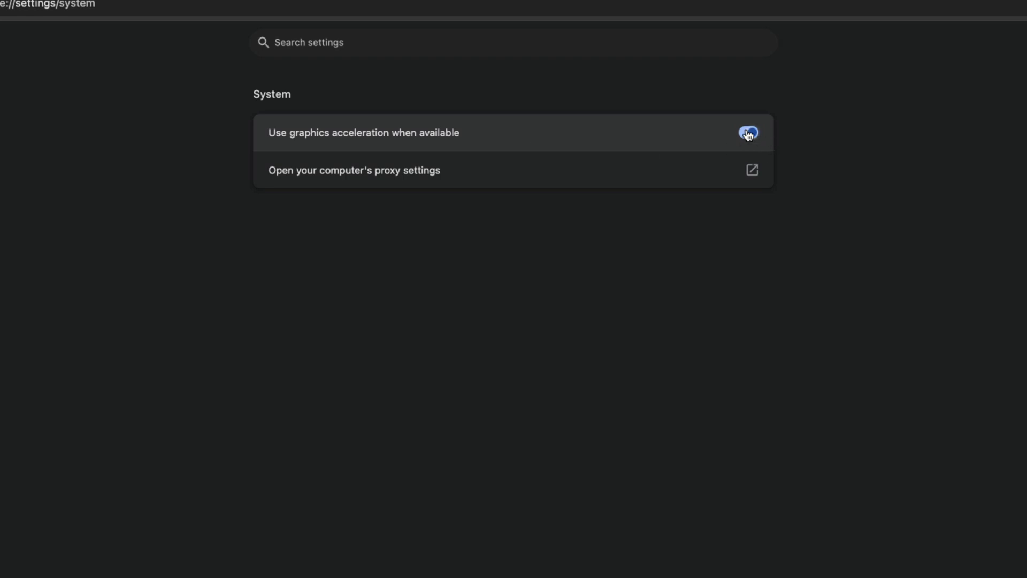
pyautogui.click(748, 133)
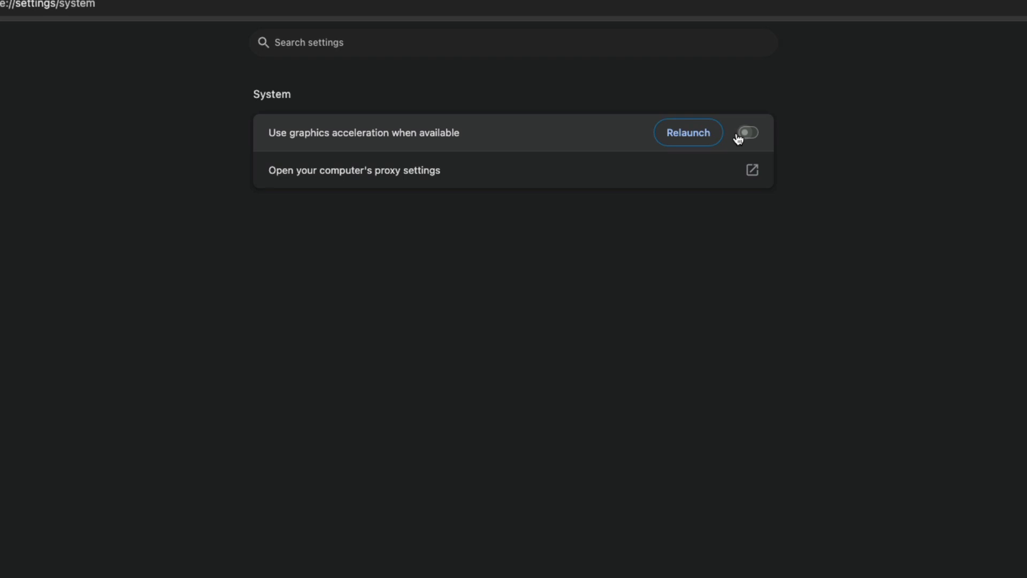
pyautogui.moveTo(756, 135)
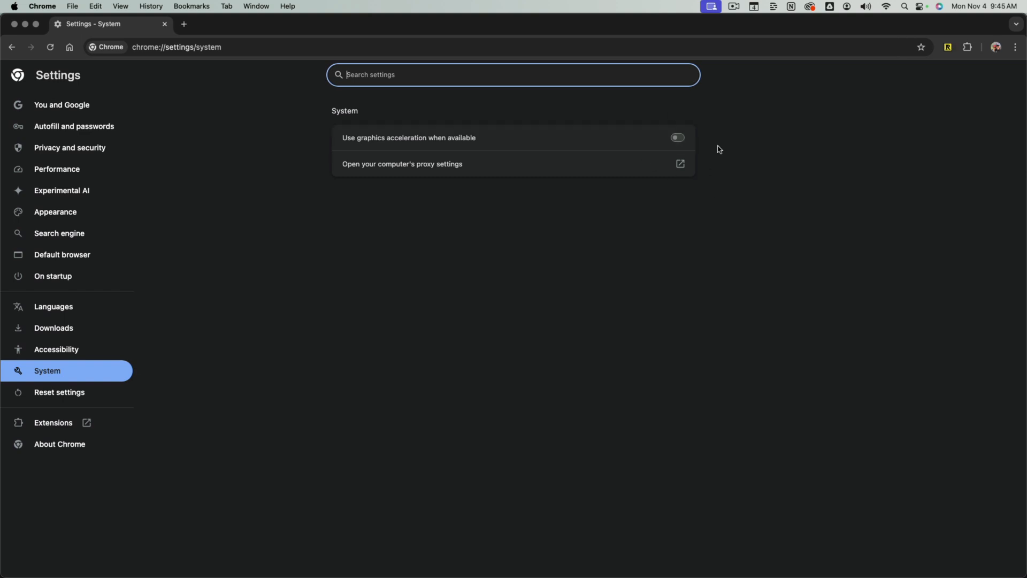
pyautogui.moveTo(585, 281)
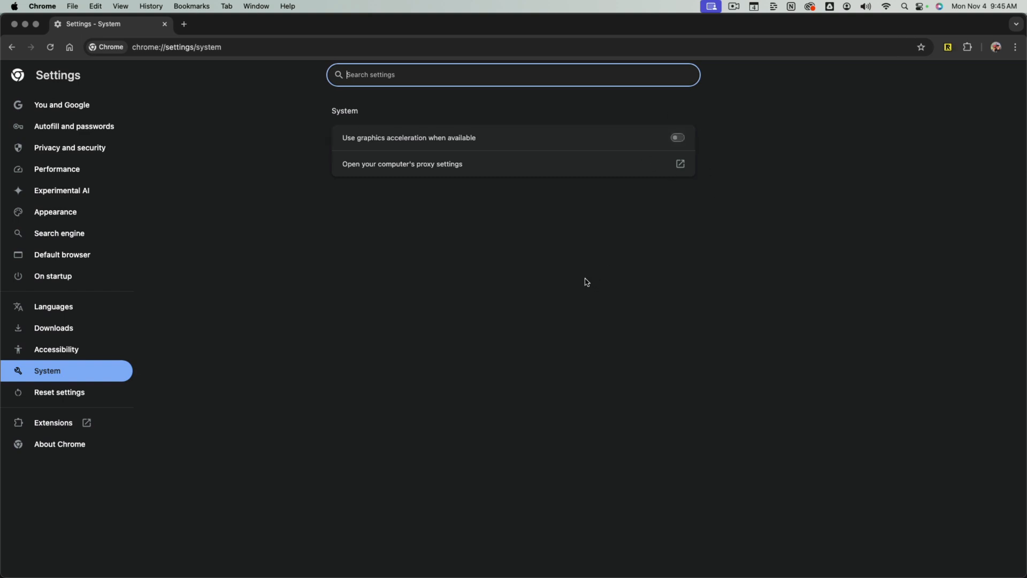
pyautogui.moveTo(780, 237)
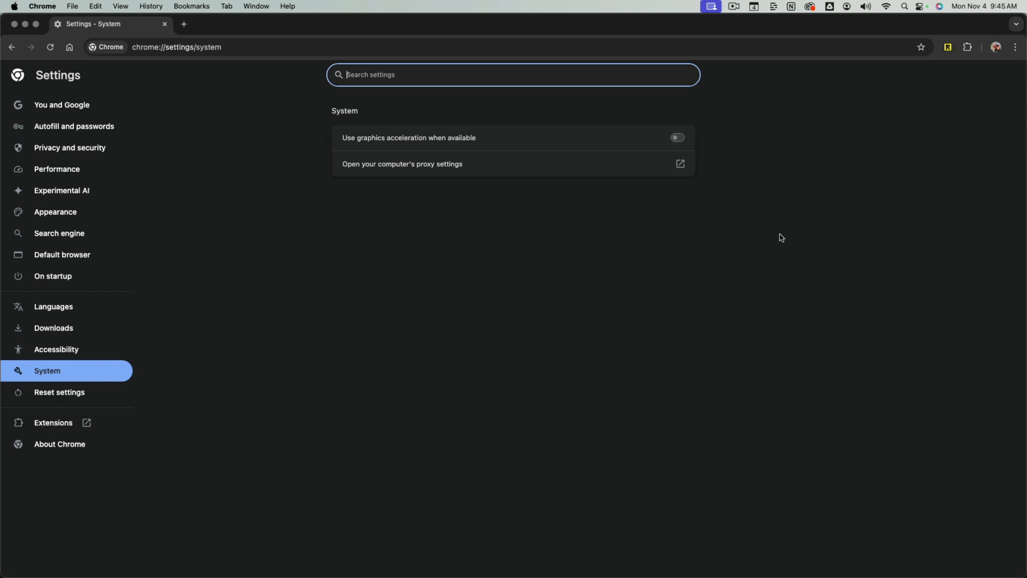
pyautogui.moveTo(359, 182)
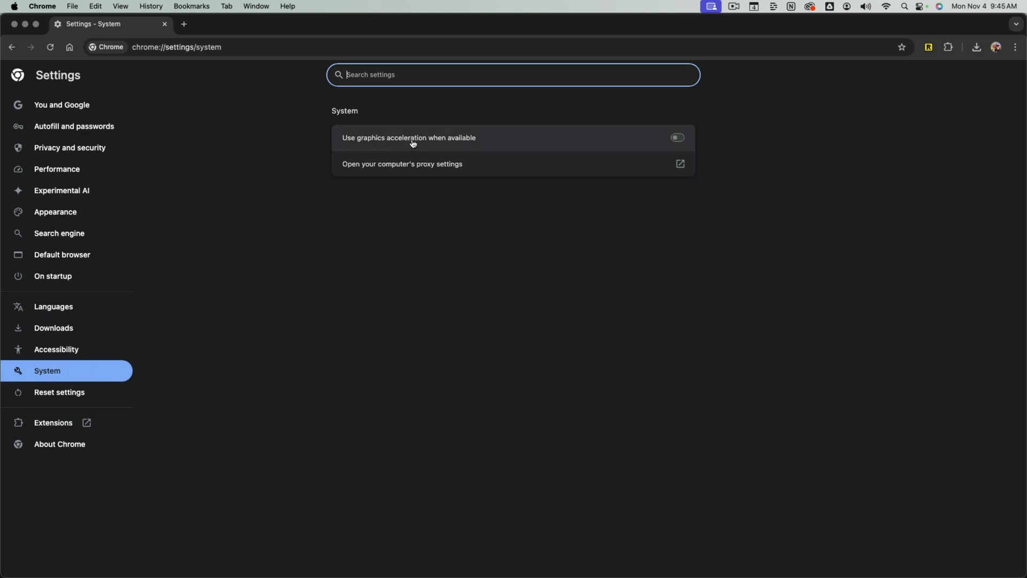
# - Switch 'Use graphics acceleration when available' back on in System settings
pyautogui.click(677, 138)
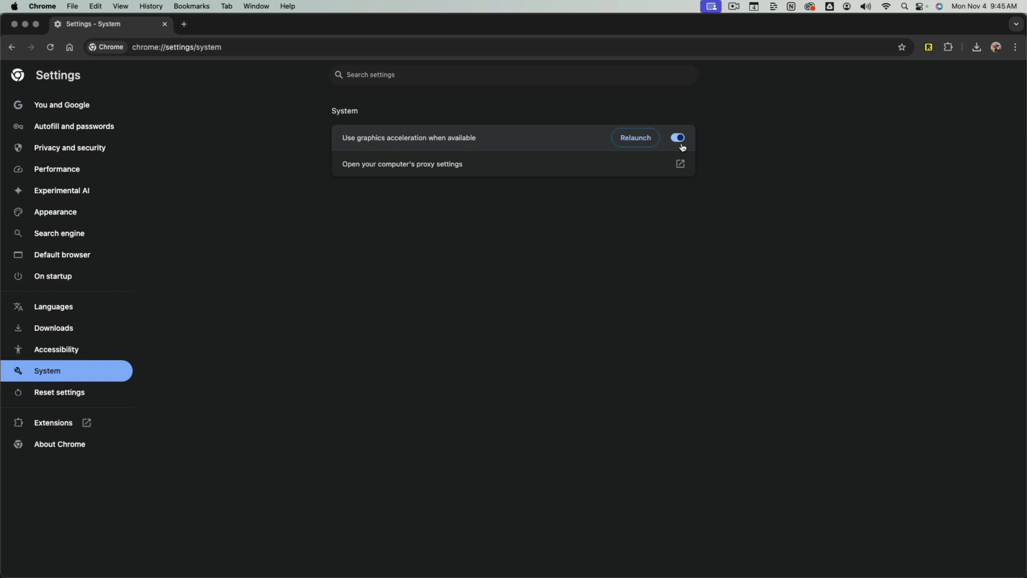